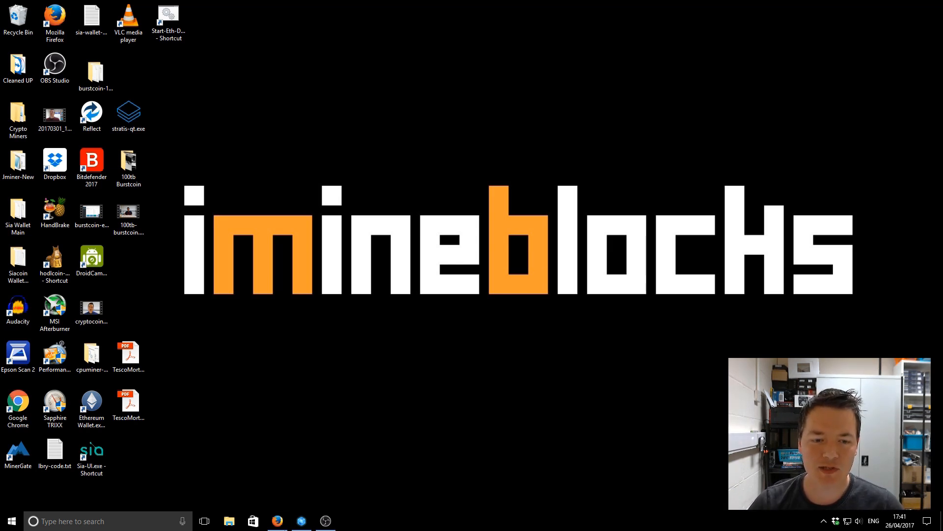
Bring Firefox to the front, showing bitaddress.org collecting randomness for a new address.
{"action": "left_click", "coordinate": [277, 520]}
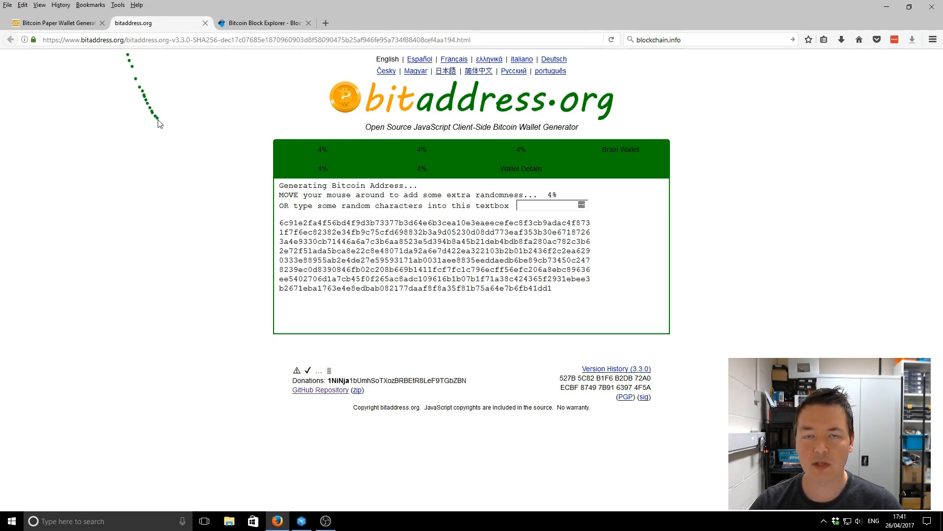
{"action": "mouse_move", "coordinate": [250, 229]}
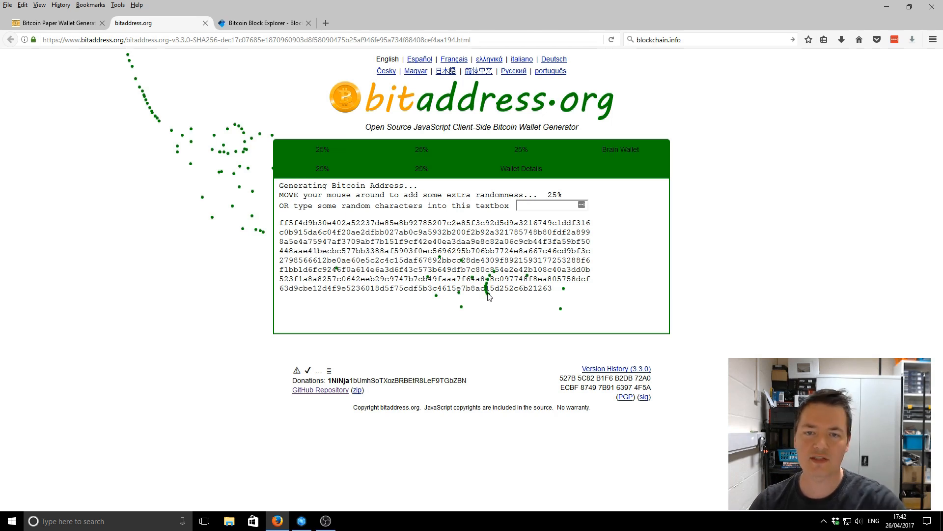
{"action": "mouse_move", "coordinate": [595, 307]}
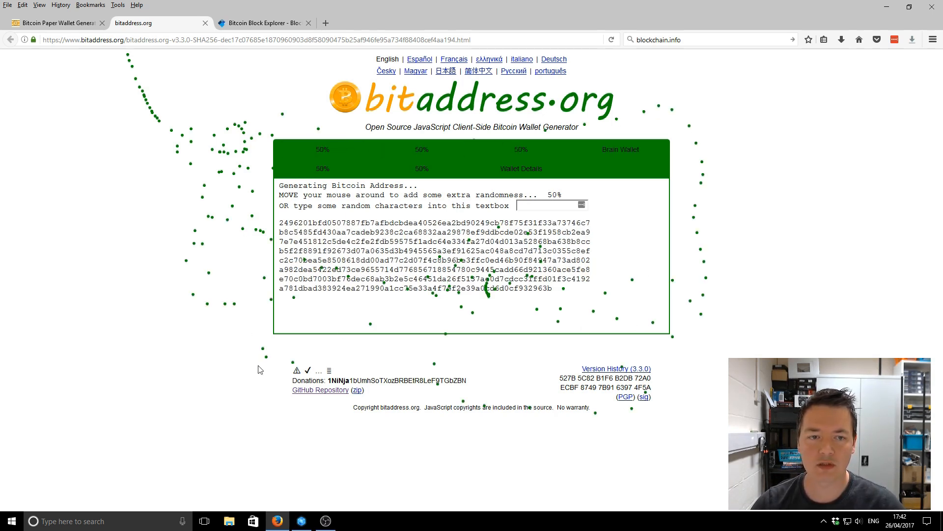
{"action": "mouse_move", "coordinate": [710, 121]}
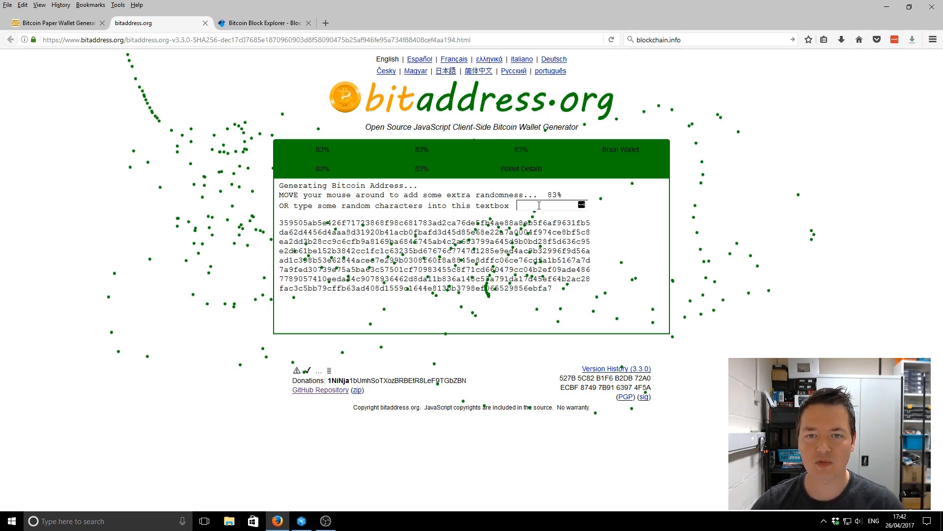
Type random characters ('hfy', 'r63g3he3uifdhnfuu') into the entropy textbox to raise randomness.
{"action": "type", "text": "hfy"}
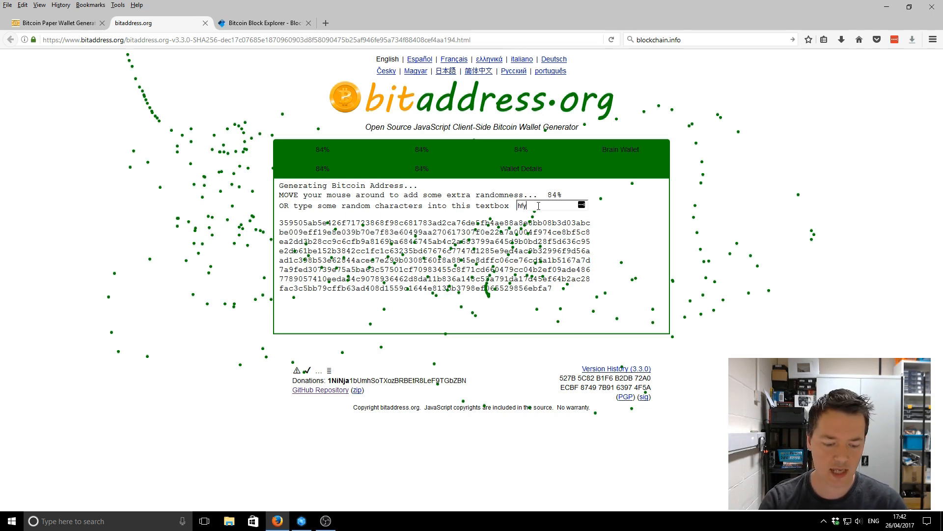
{"action": "type", "text": "r63g3he3uifdhnfuu"}
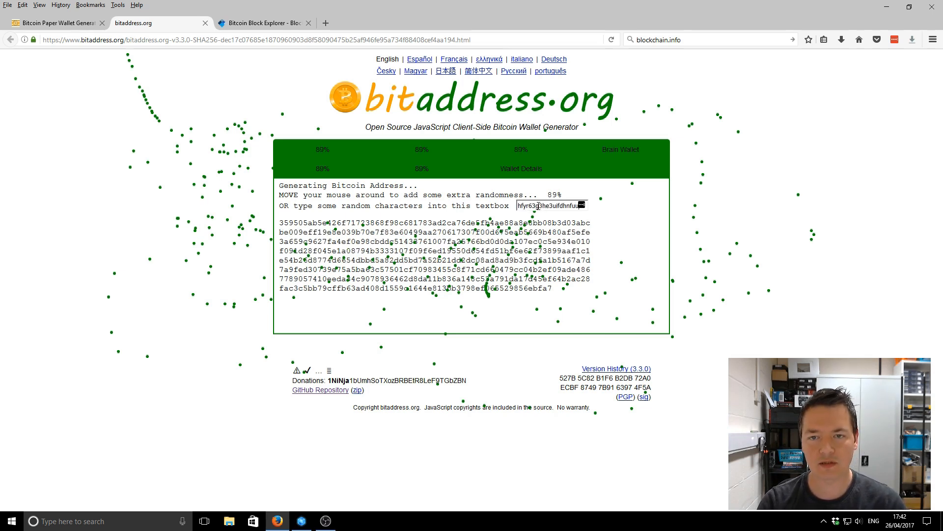
{"action": "mouse_move", "coordinate": [526, 304]}
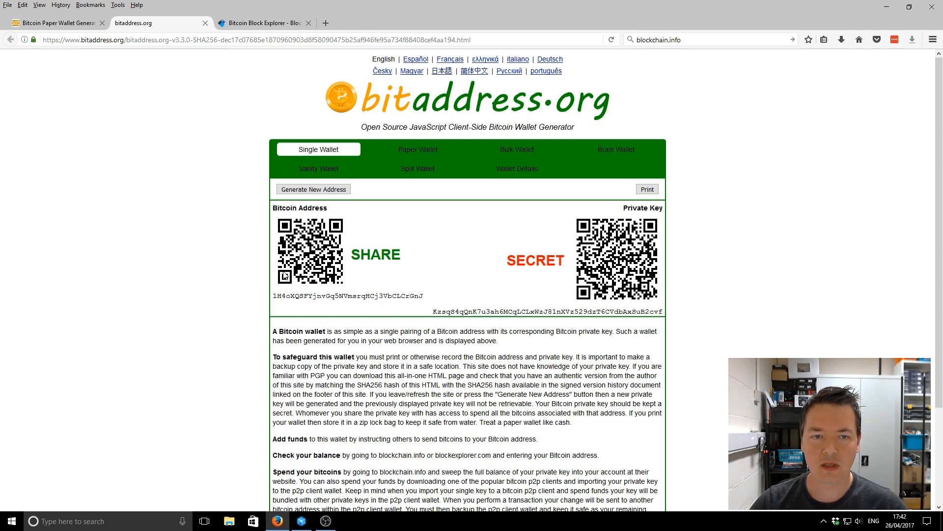
{"action": "left_click_drag", "start_coordinate": [272, 296], "coordinate": [364, 295]}
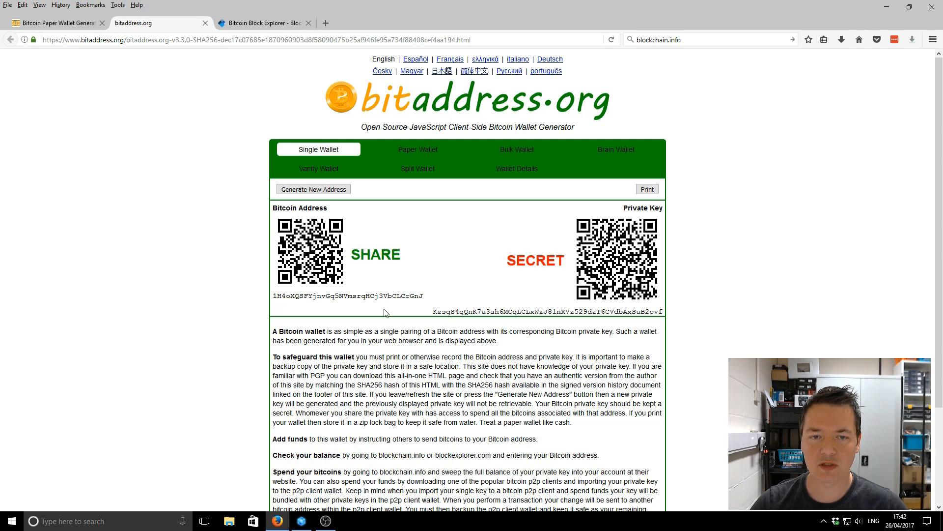
{"action": "mouse_move", "coordinate": [274, 300]}
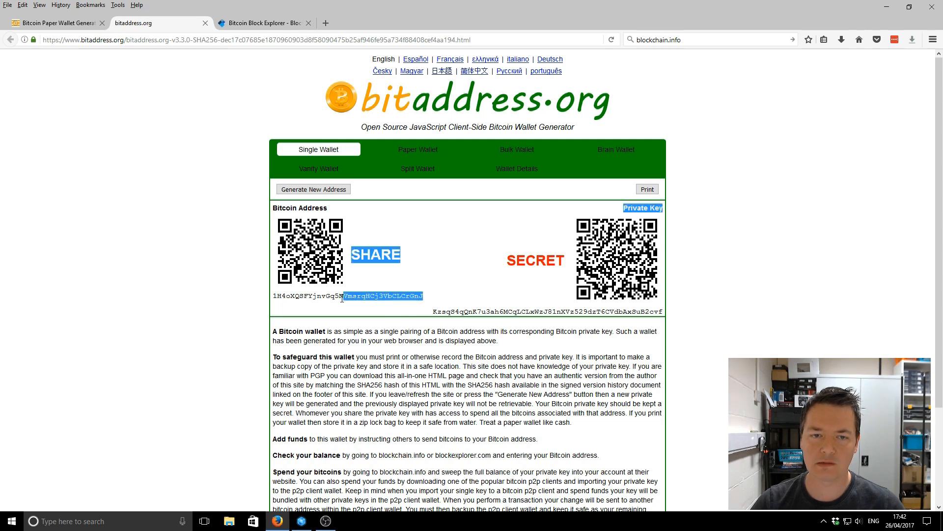
{"action": "left_click", "coordinate": [290, 295]}
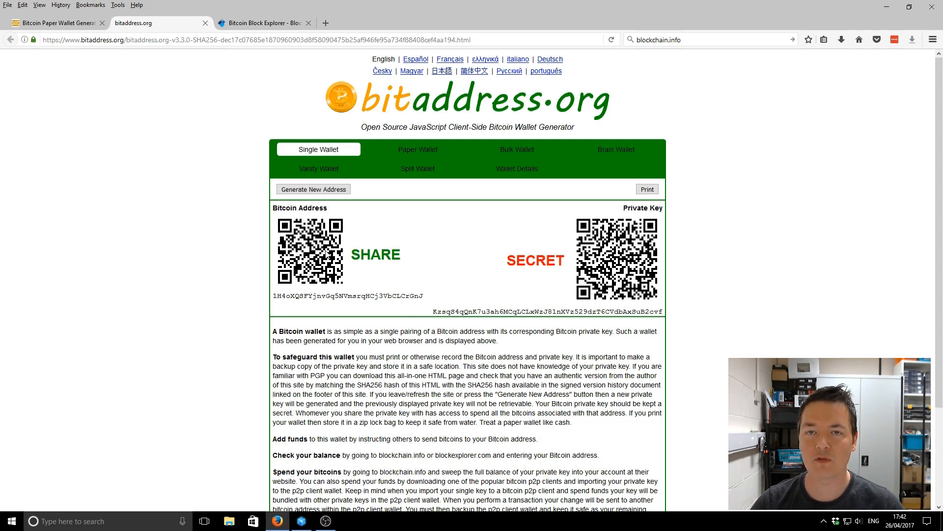
{"action": "mouse_move", "coordinate": [636, 260]}
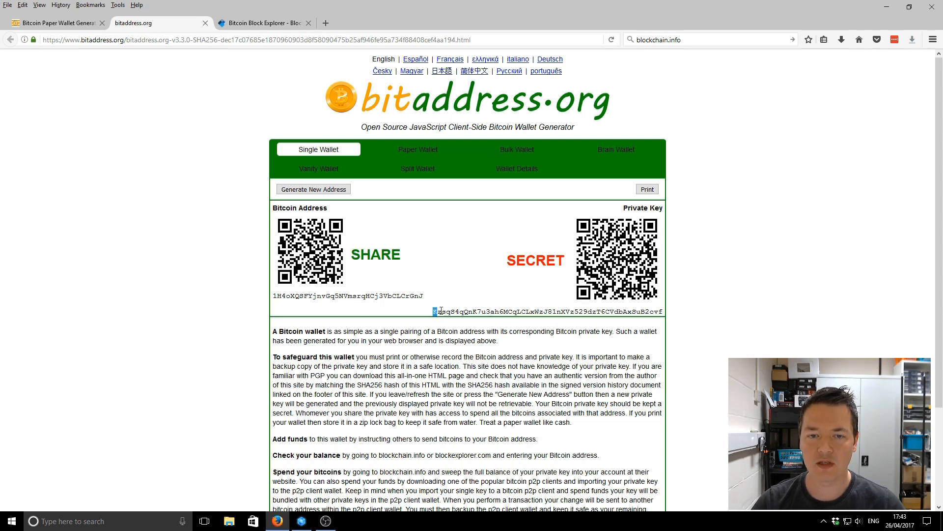
{"action": "left_click_drag", "start_coordinate": [433, 311], "coordinate": [660, 311]}
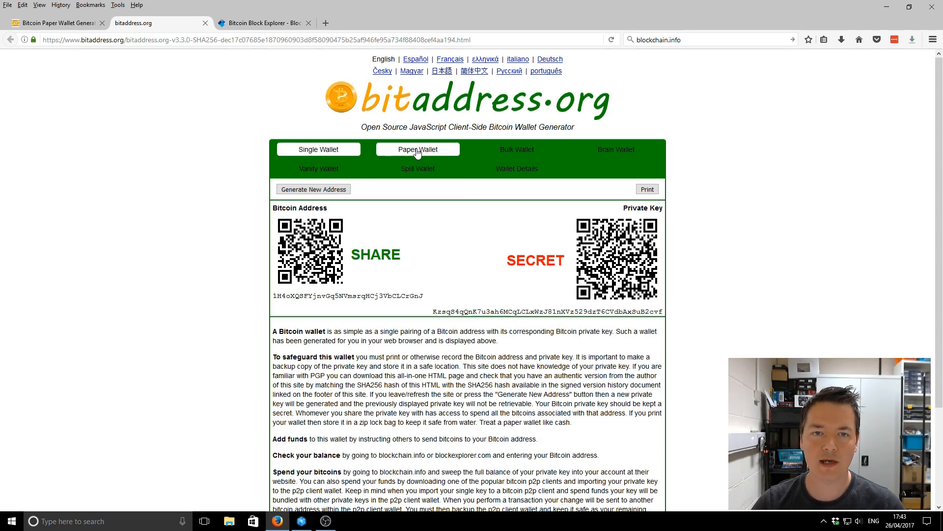
Toggle between Single Wallet and Paper Wallet, ending on three printable paper wallets.
{"action": "left_click", "coordinate": [417, 149]}
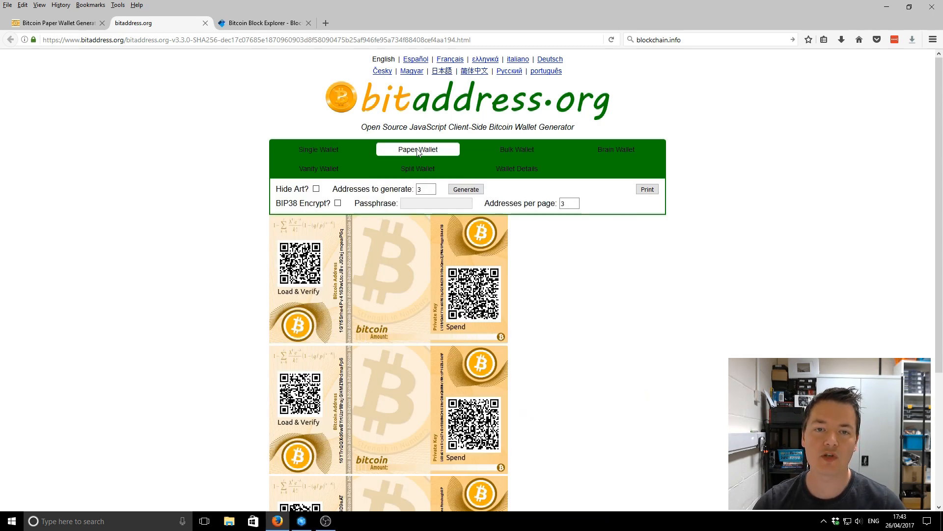
{"action": "mouse_move", "coordinate": [422, 200]}
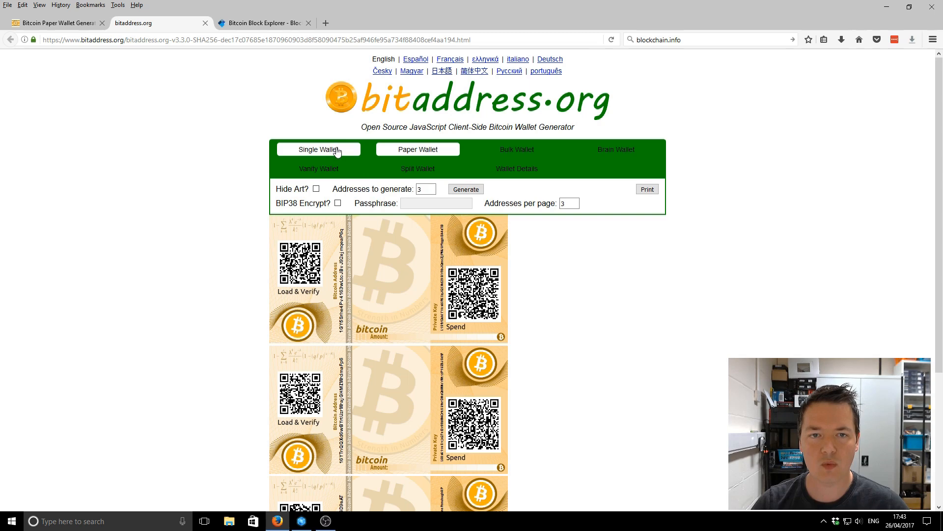
{"action": "left_click", "coordinate": [417, 149]}
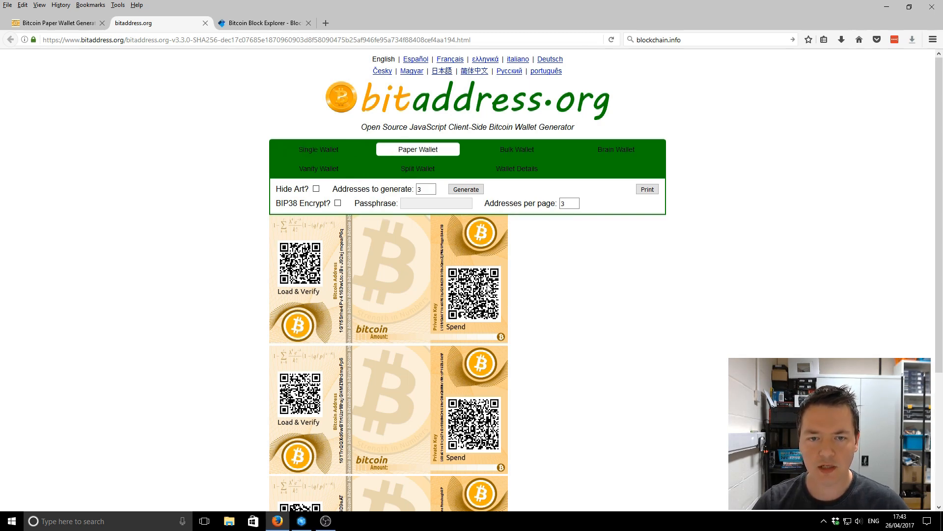
{"action": "left_click", "coordinate": [318, 150]}
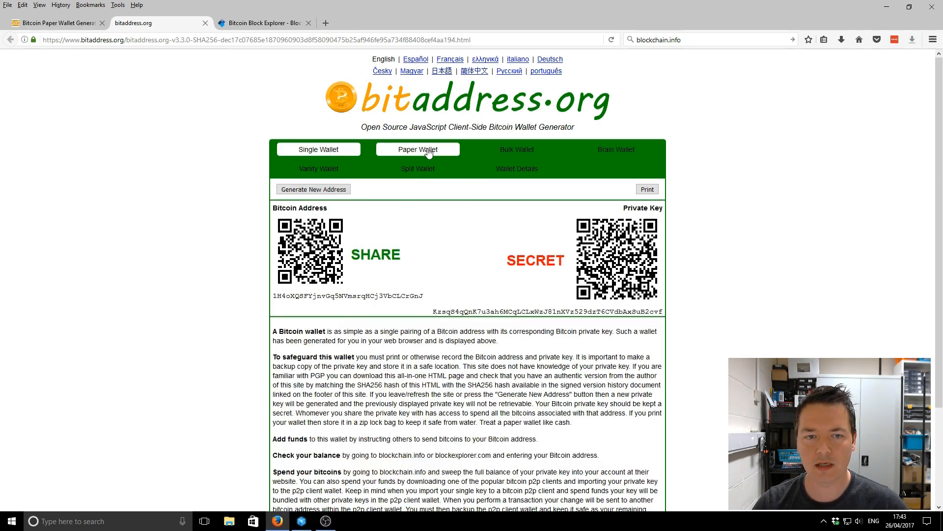
{"action": "left_click", "coordinate": [417, 149]}
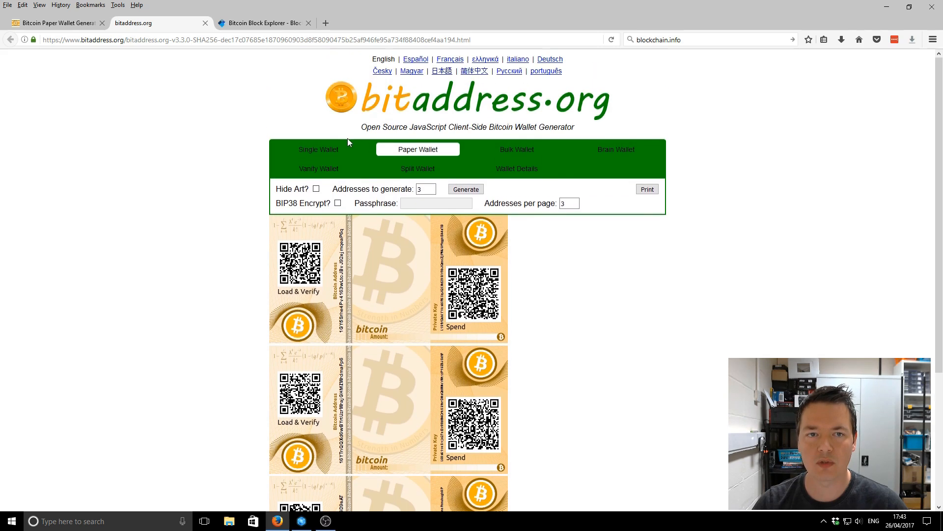
{"action": "left_click", "coordinate": [319, 150]}
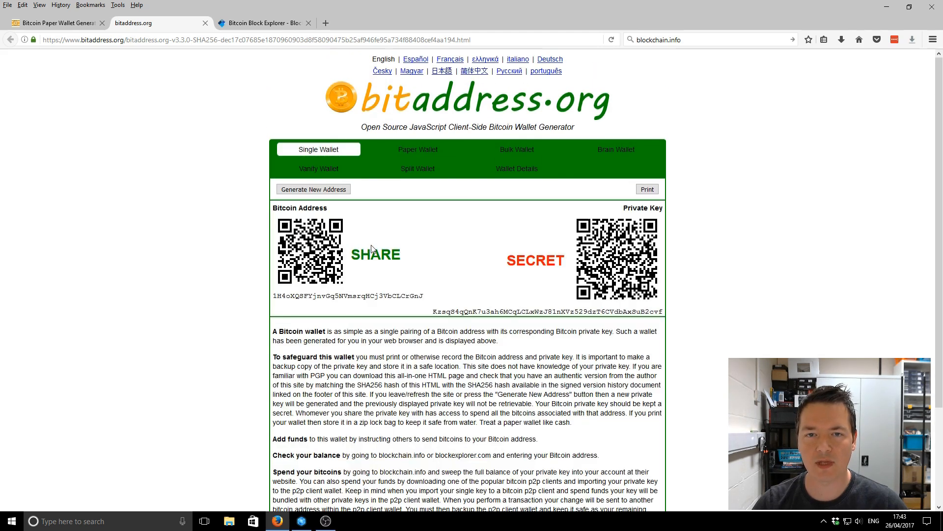
{"action": "left_click", "coordinate": [418, 148]}
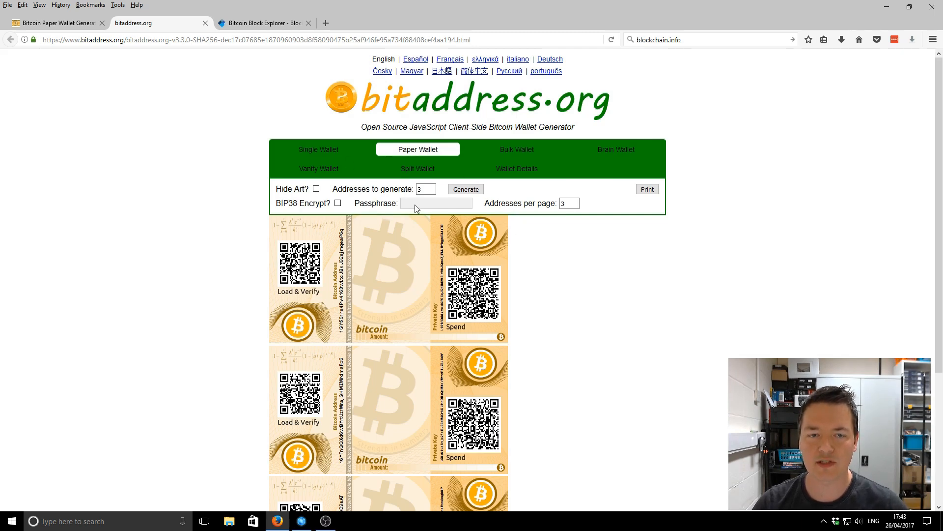
{"action": "left_click", "coordinate": [318, 149]}
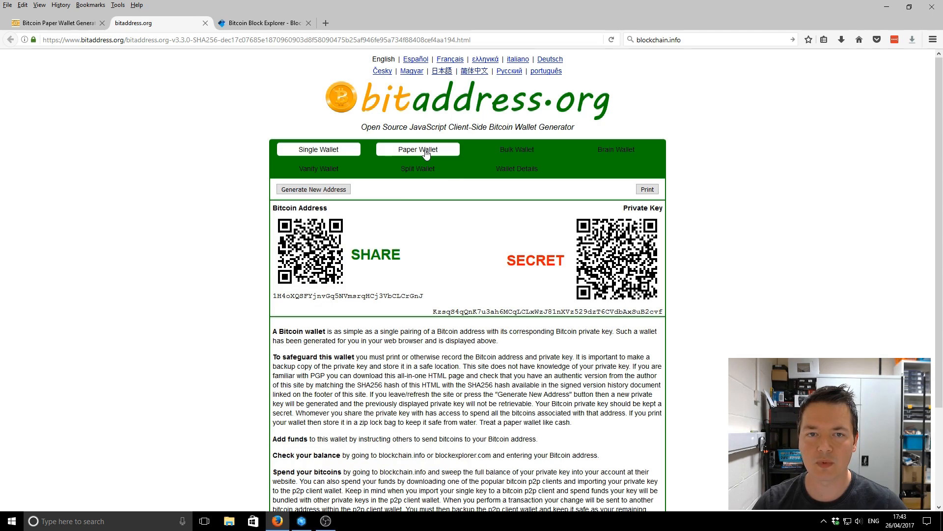
{"action": "left_click", "coordinate": [417, 149]}
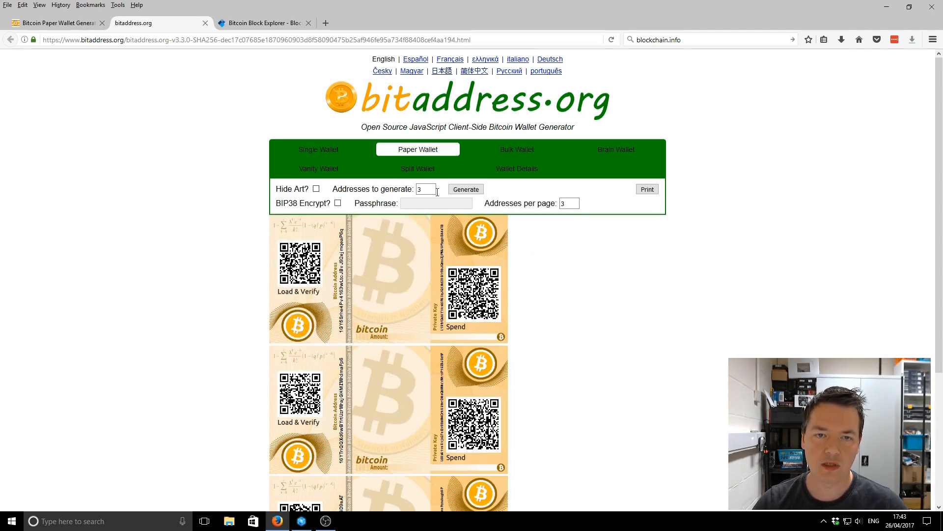
Set addresses to generate and addresses per page to 1, and regenerate the paper wallet.
{"action": "type", "text": "1"}
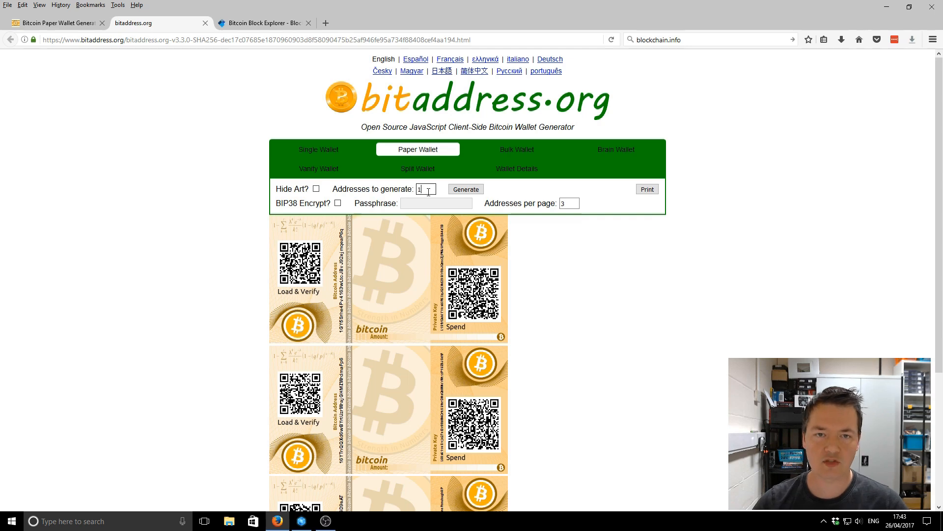
{"action": "left_click", "coordinate": [566, 203]}
{"action": "type", "text": "1"}
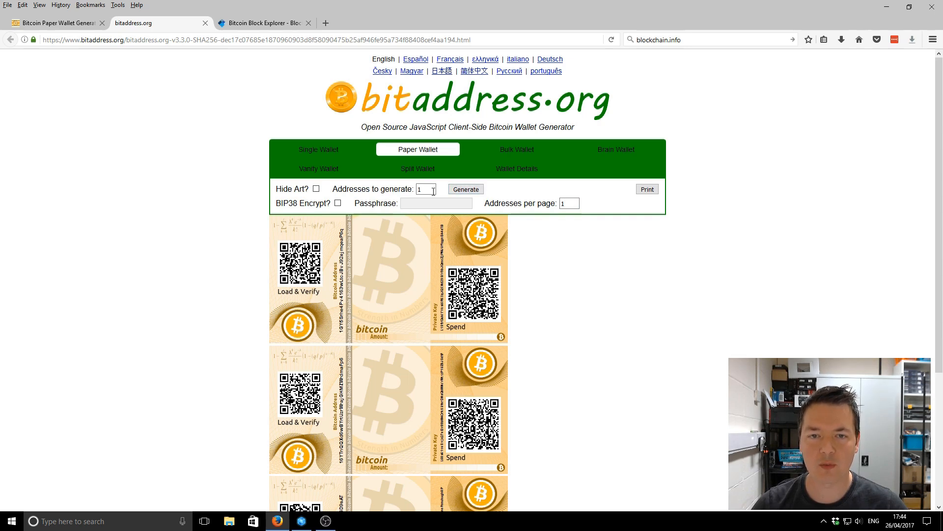
{"action": "left_click", "coordinate": [465, 189]}
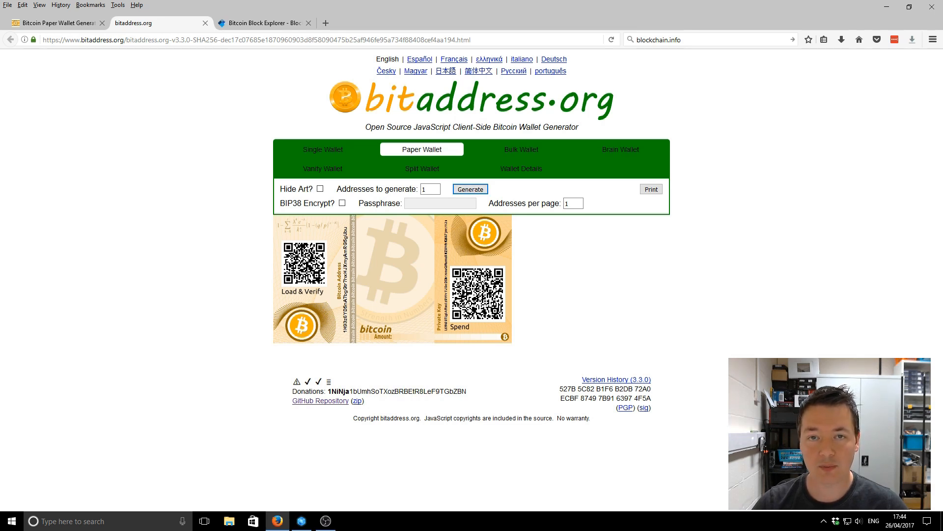
{"action": "mouse_move", "coordinate": [508, 268]}
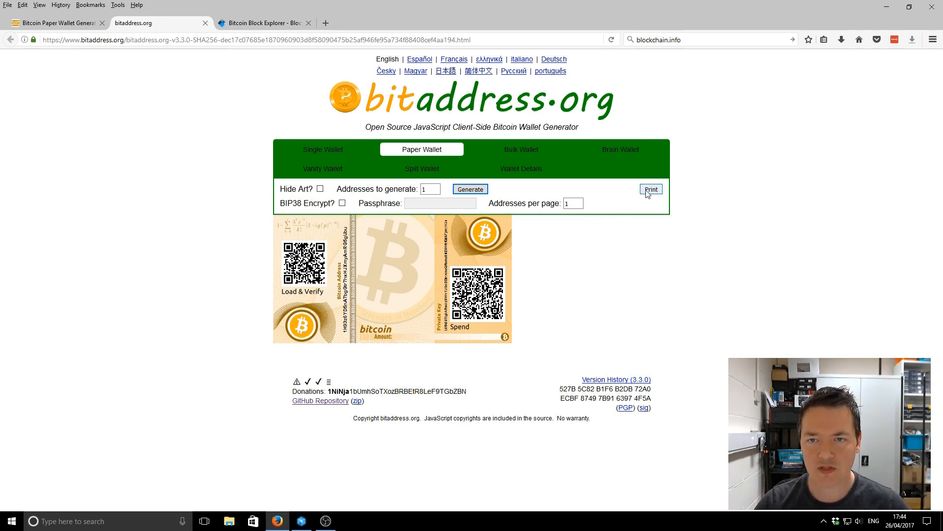
Print the paper wallet to the Epson XP-442 445, leaving printer properties unchanged.
{"action": "left_click", "coordinate": [651, 188]}
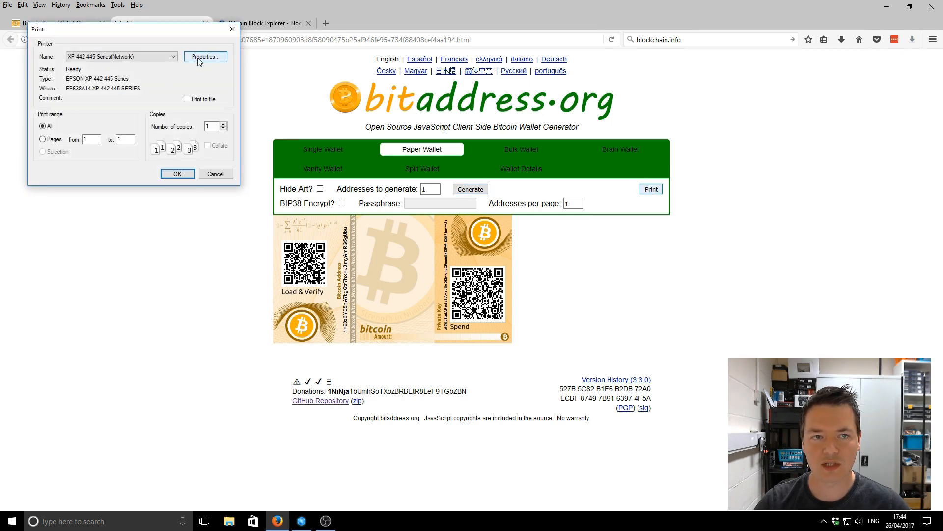
{"action": "left_click", "coordinate": [205, 56]}
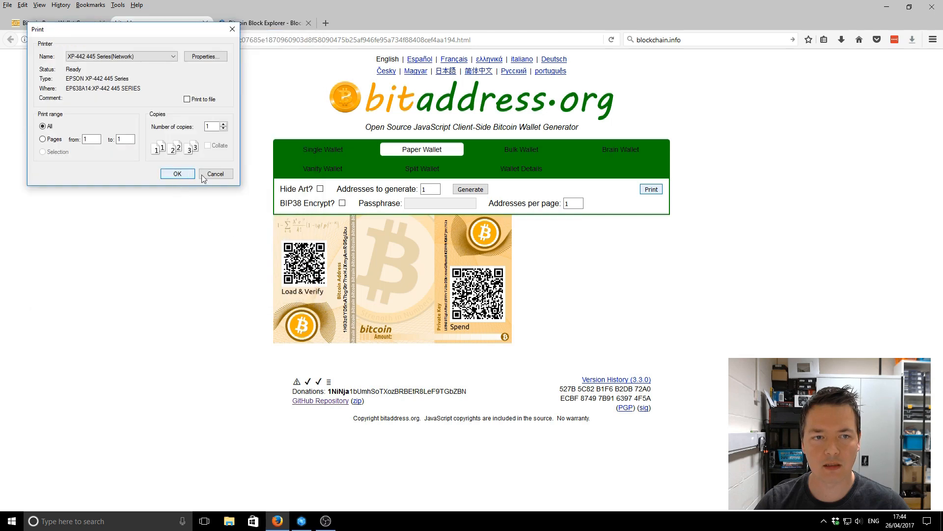
{"action": "left_click", "coordinate": [206, 56]}
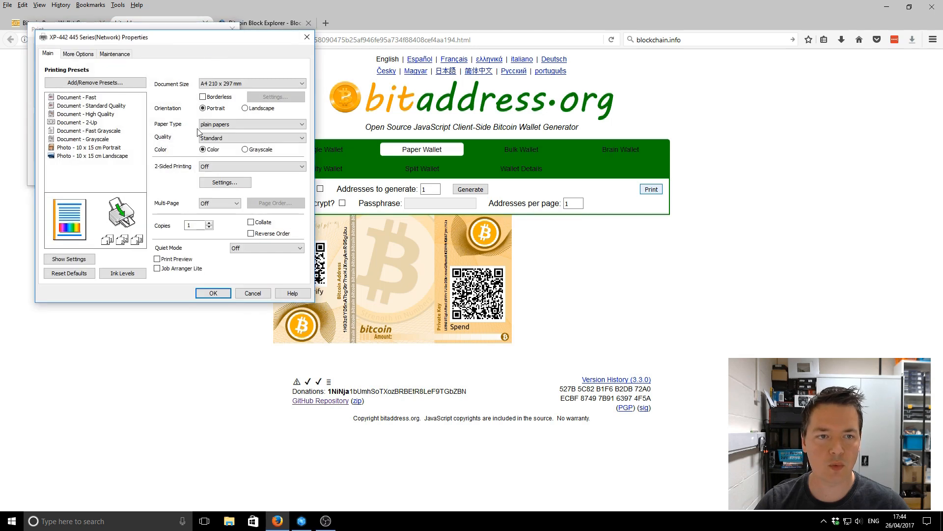
{"action": "left_click", "coordinate": [212, 293]}
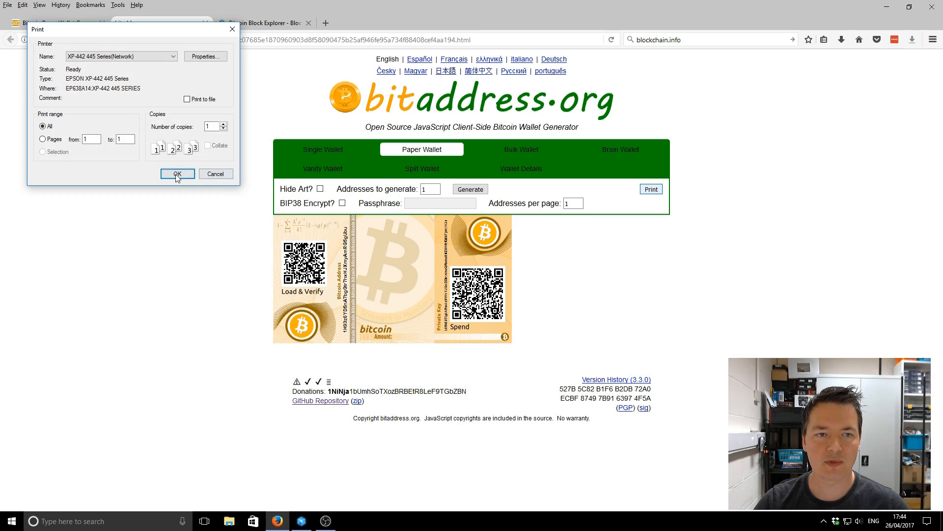
{"action": "left_click", "coordinate": [177, 174]}
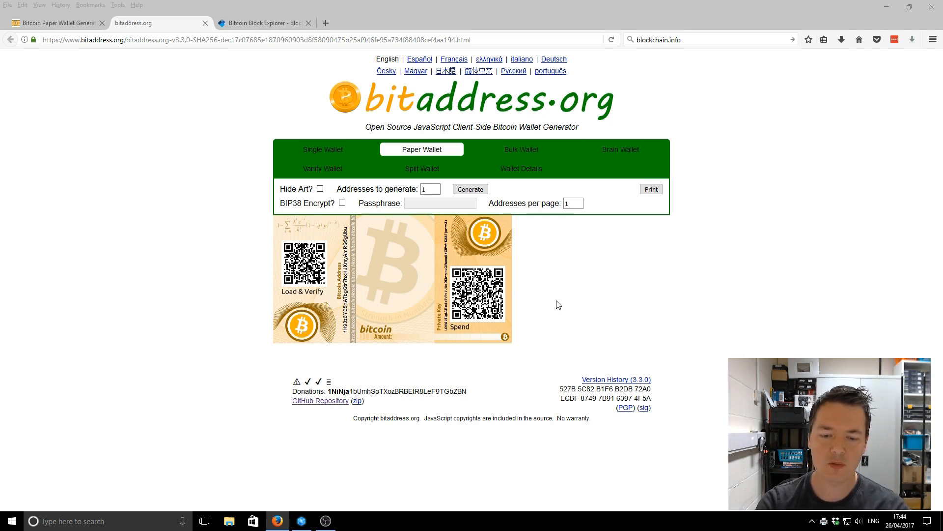
{"action": "mouse_move", "coordinate": [651, 189]}
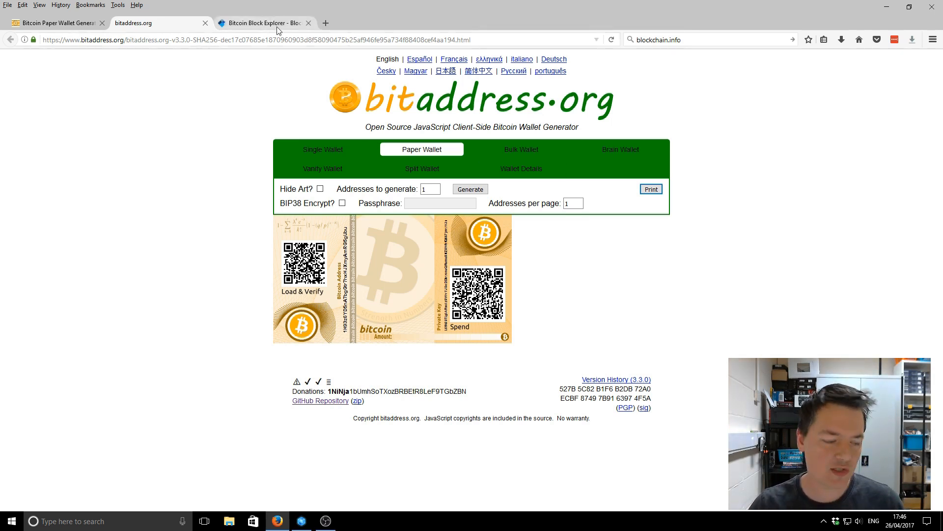
{"action": "mouse_move", "coordinate": [265, 24]}
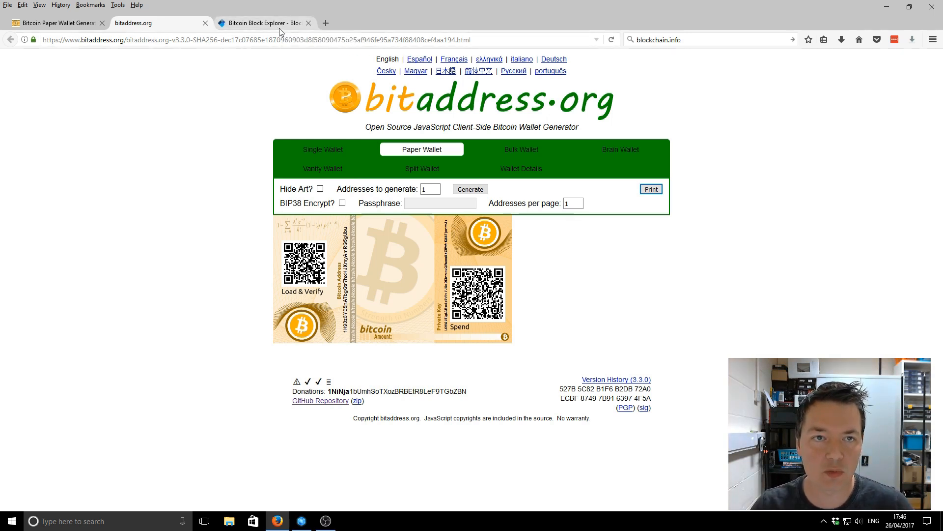
{"action": "mouse_move", "coordinate": [264, 23]}
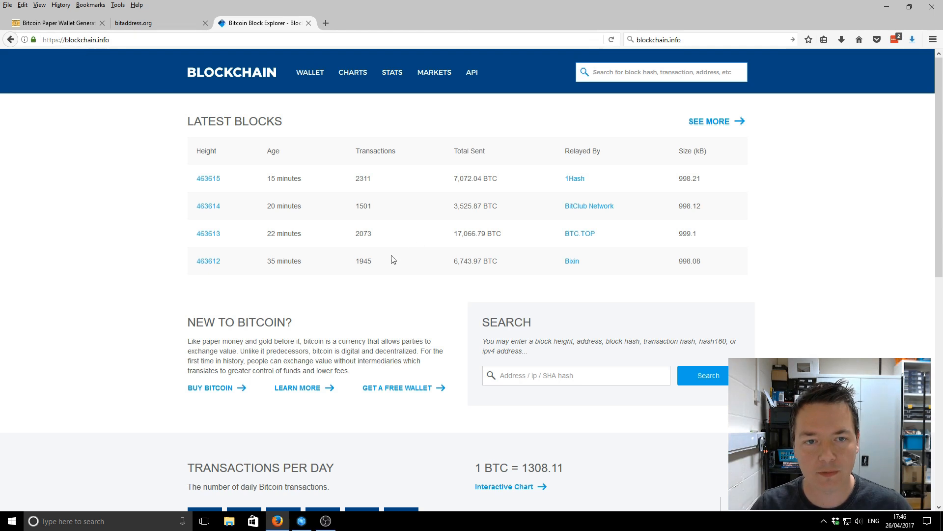
Open the WALLET page from the blockchain.info block explorer navigation bar.
{"action": "left_click", "coordinate": [309, 72]}
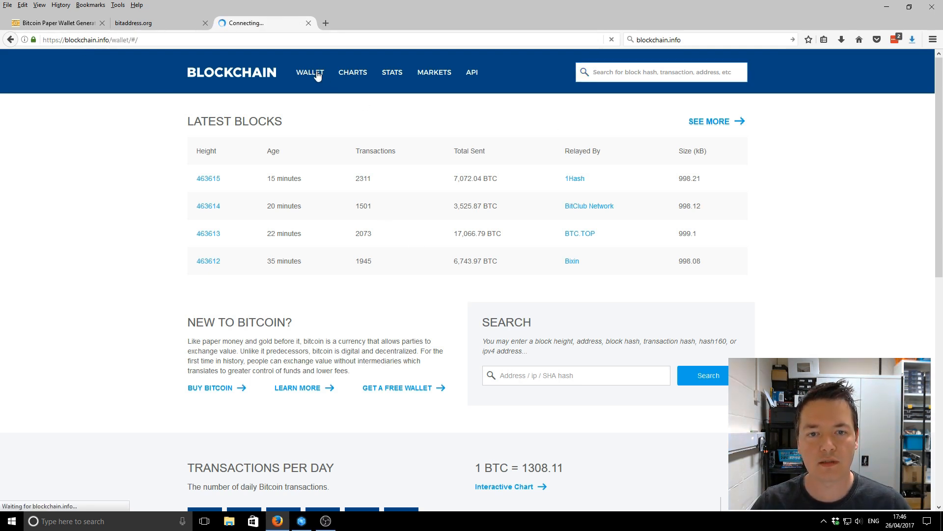